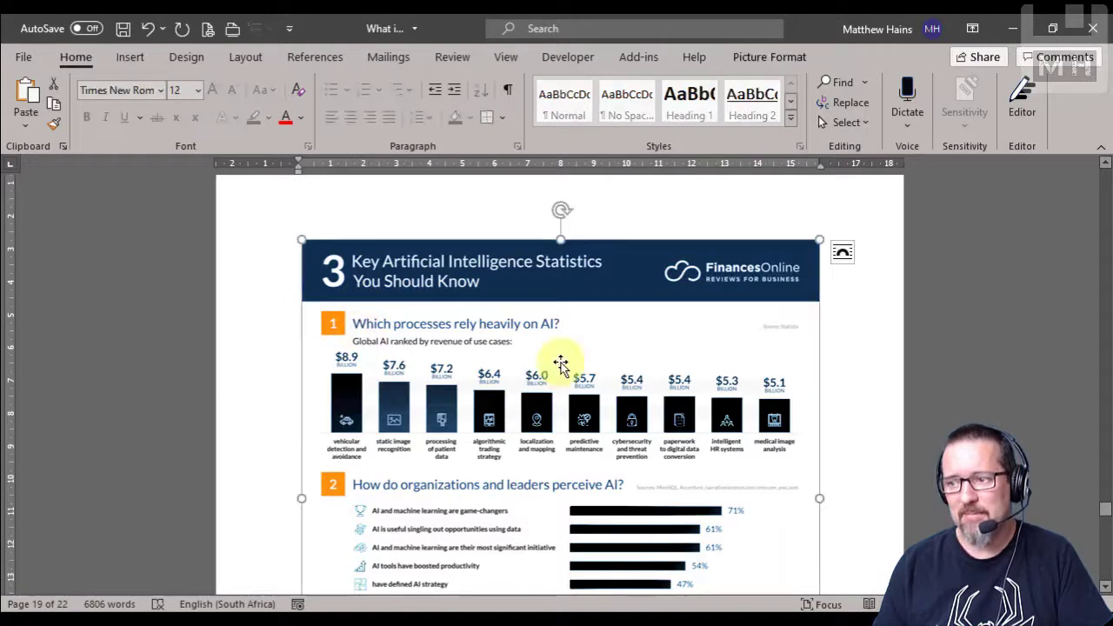
mouse_move(751, 341)
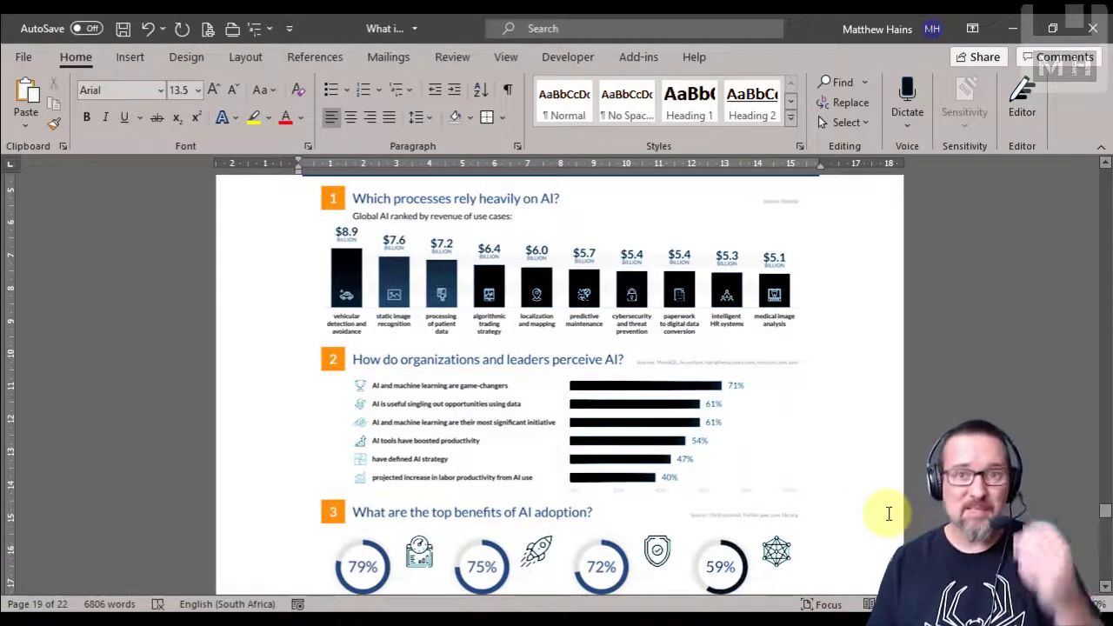
Step: Place the cursor in the empty box above the uses-for-AI heading on page 3 and start a cross-reference
scroll("down", 3)
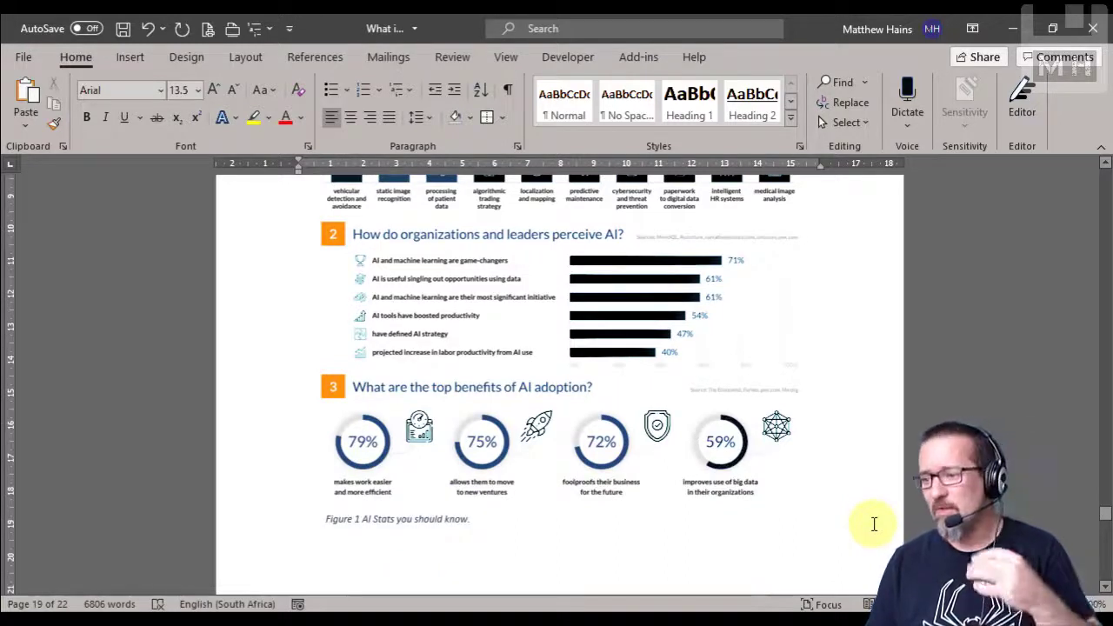
mouse_move(843, 505)
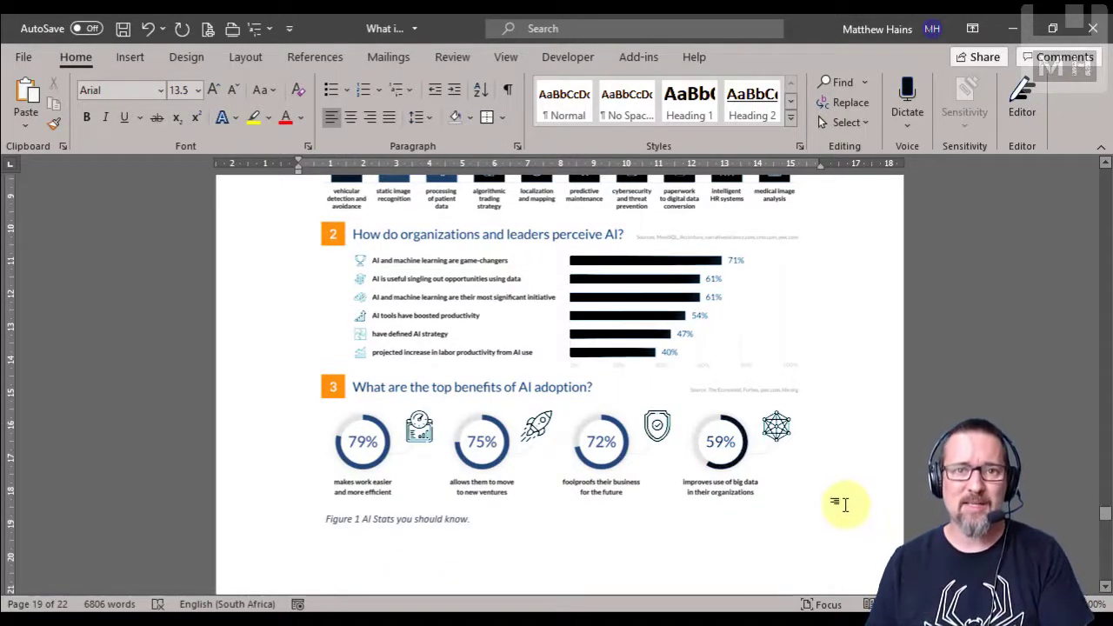
scroll("down", 3)
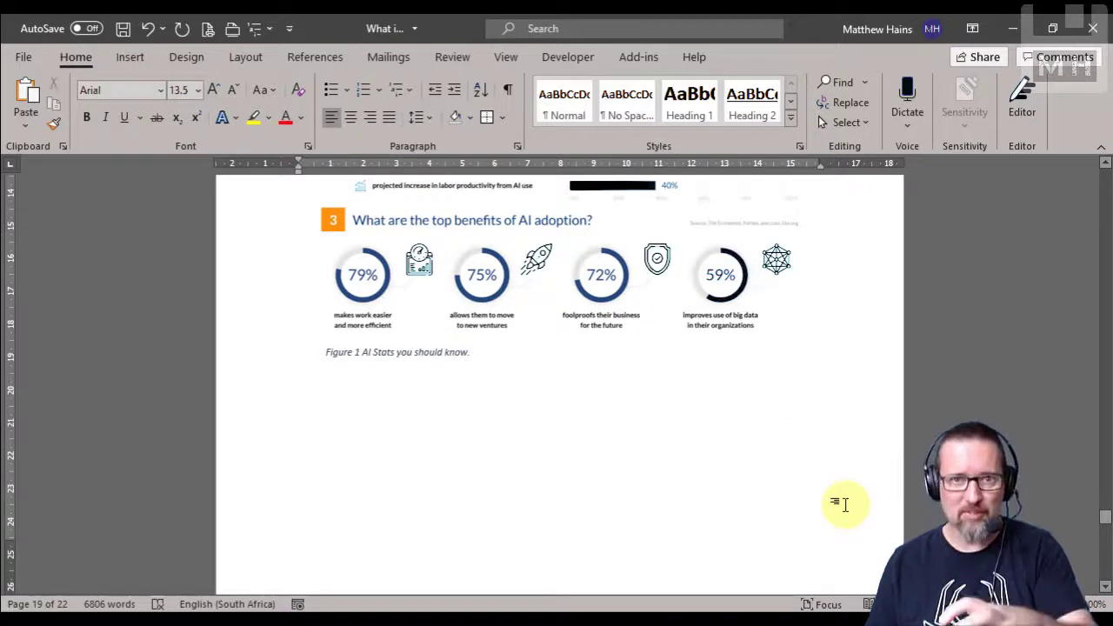
mouse_move(761, 494)
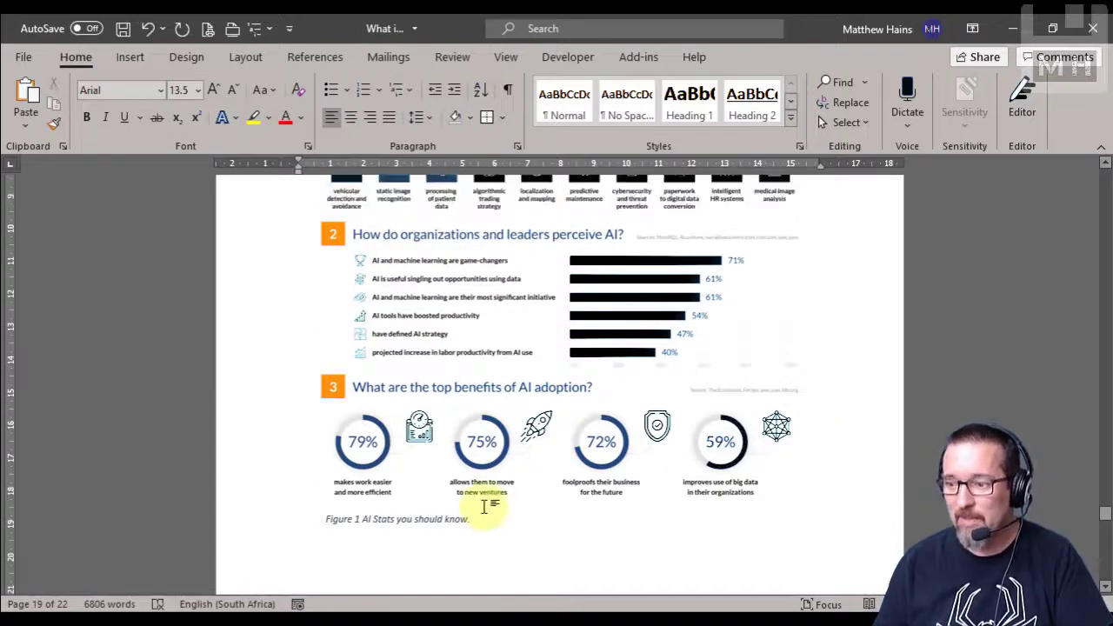
scroll("down", 3)
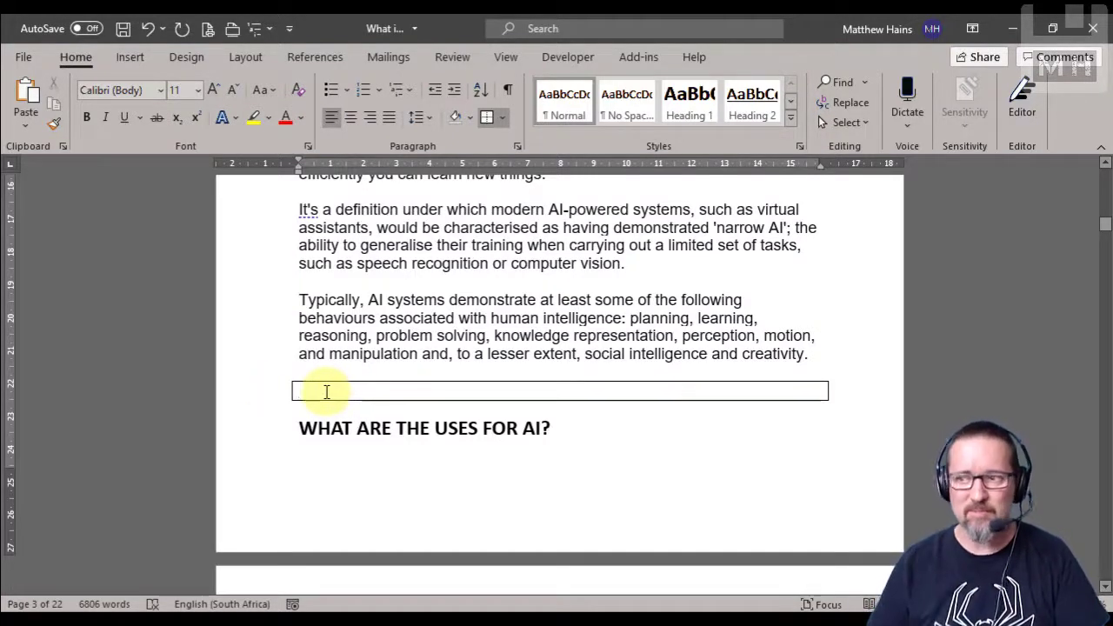
left_click(314, 56)
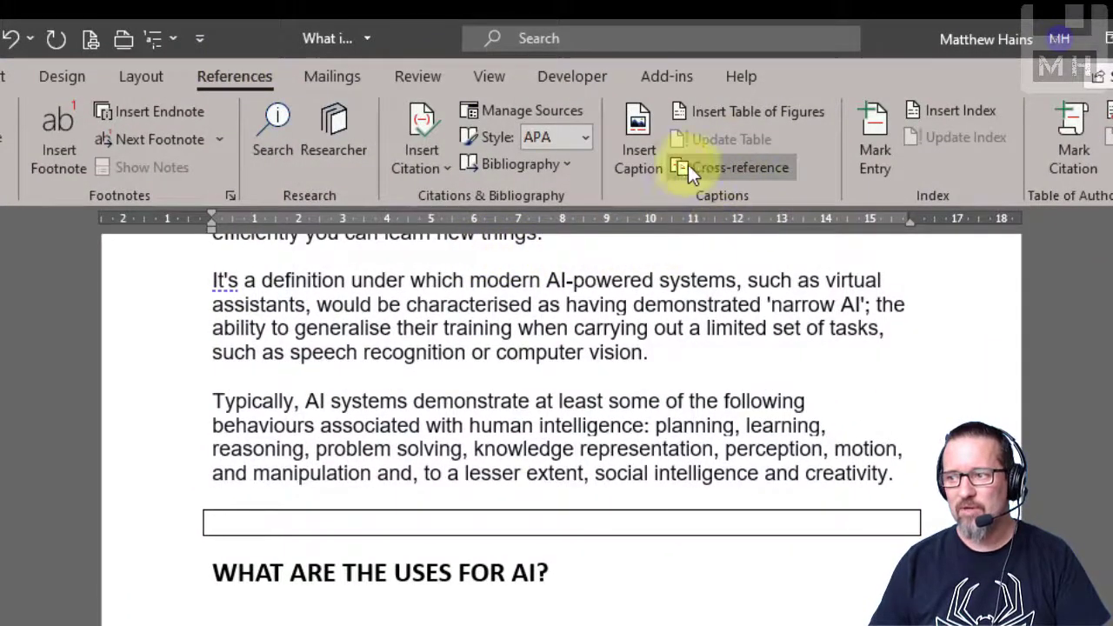
left_click(741, 167)
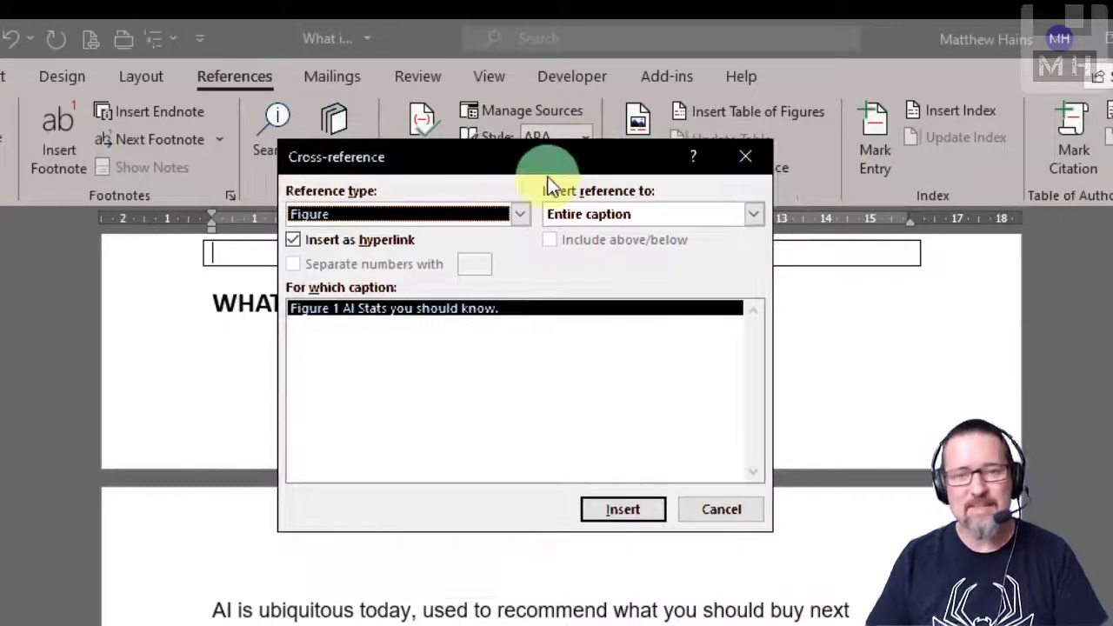
Step: Try Numbered item as reference type, then switch to Heading so the document's headings are listed
left_click(519, 214)
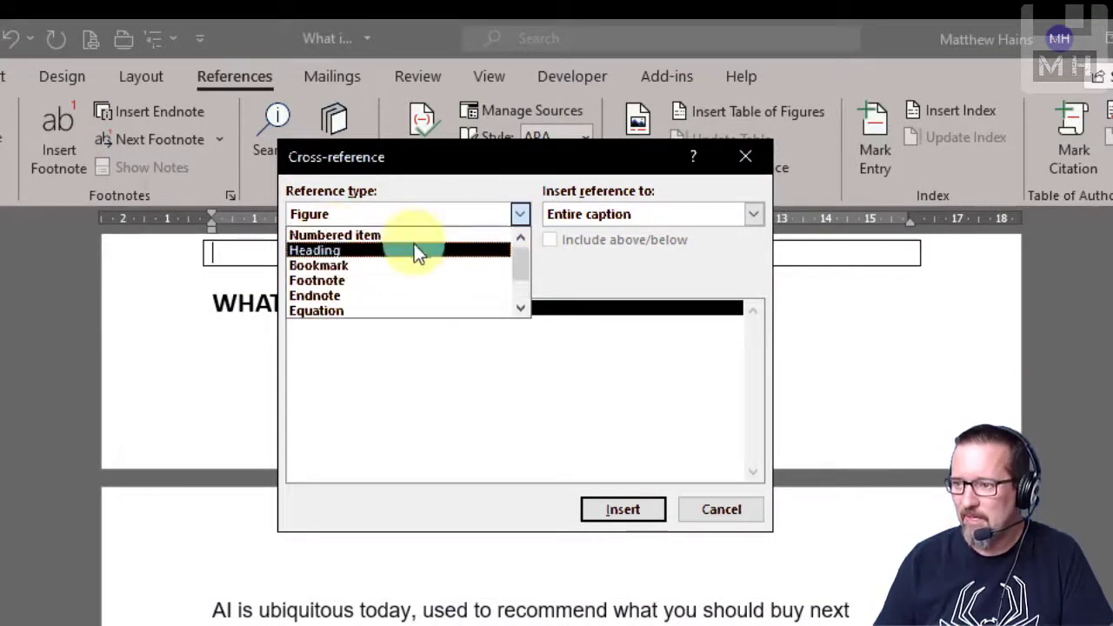
left_click(334, 234)
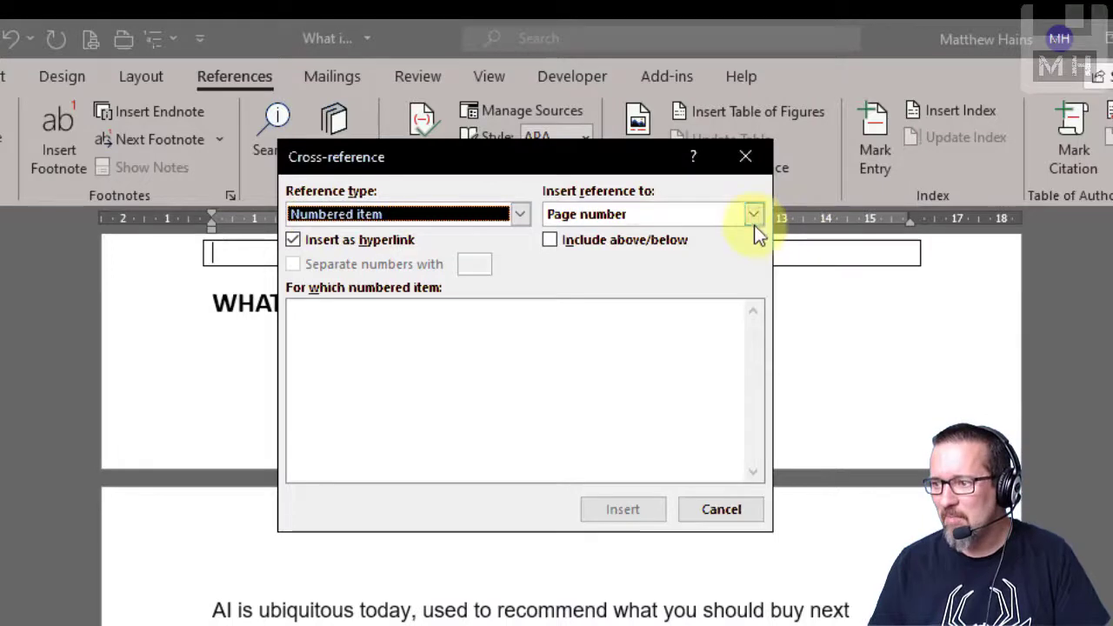
left_click(751, 214)
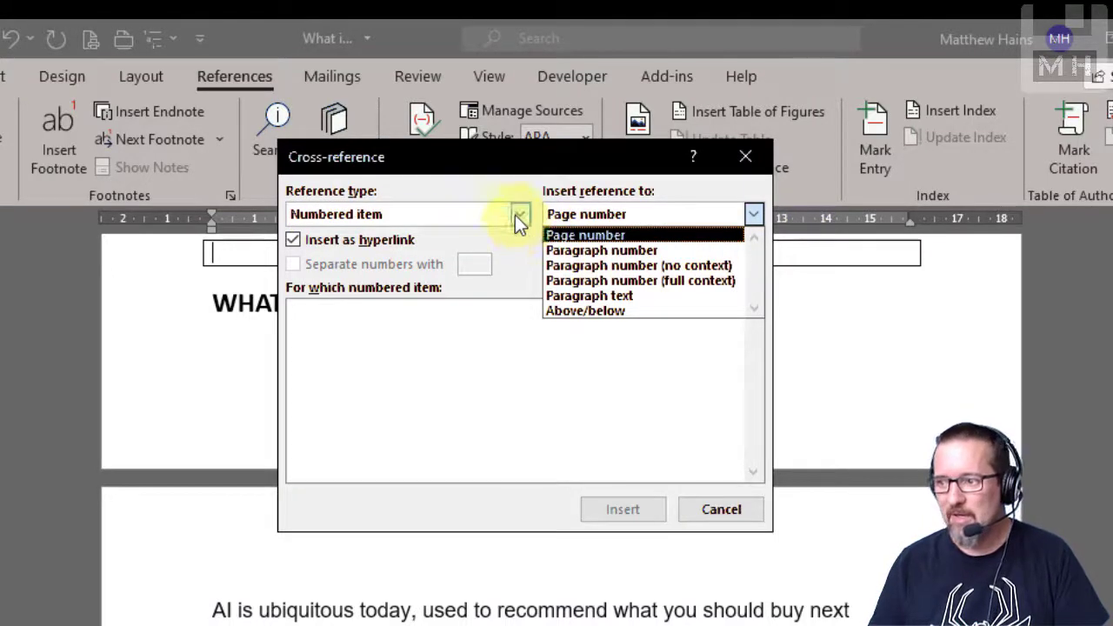
left_click(518, 214)
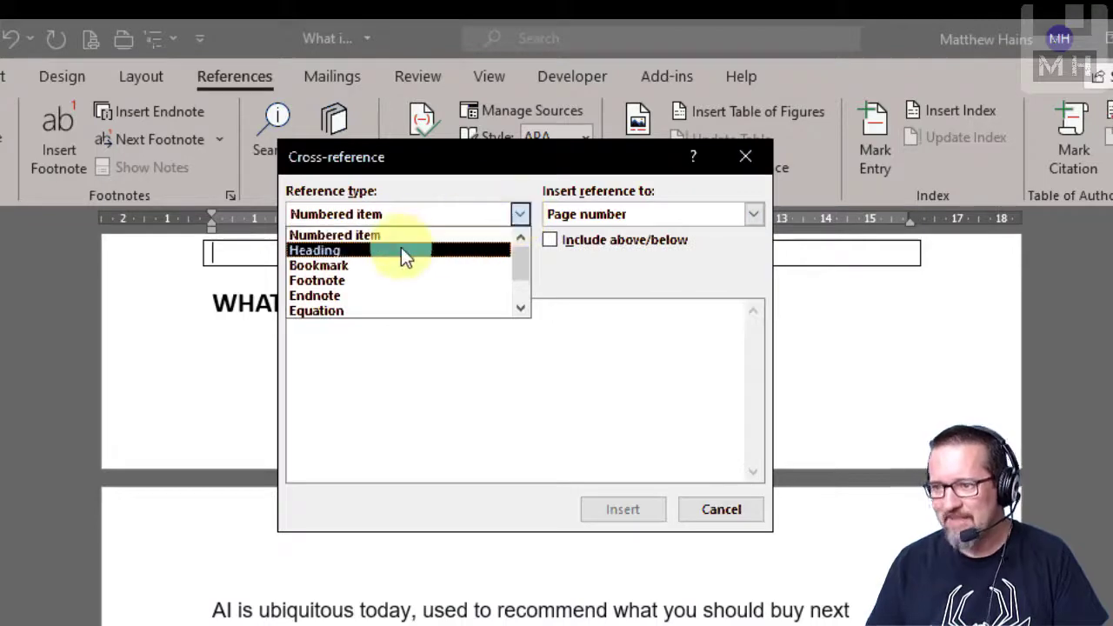
left_click(313, 251)
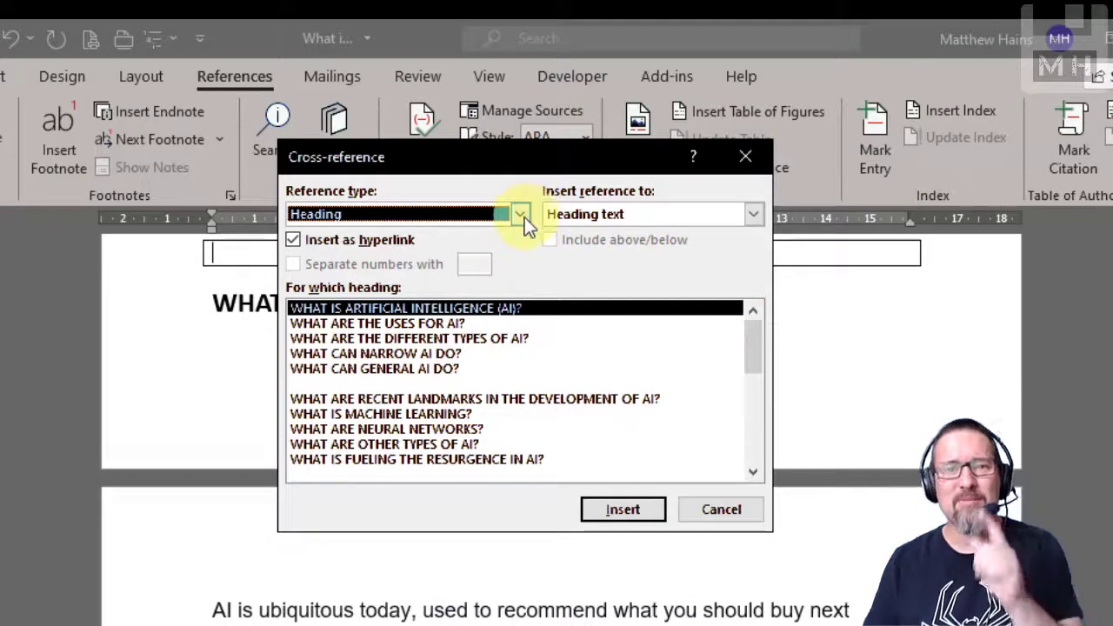
Step: Insert a Figure cross-reference to the entire caption 'Figure 1 AI Stats you should know'
left_click(518, 213)
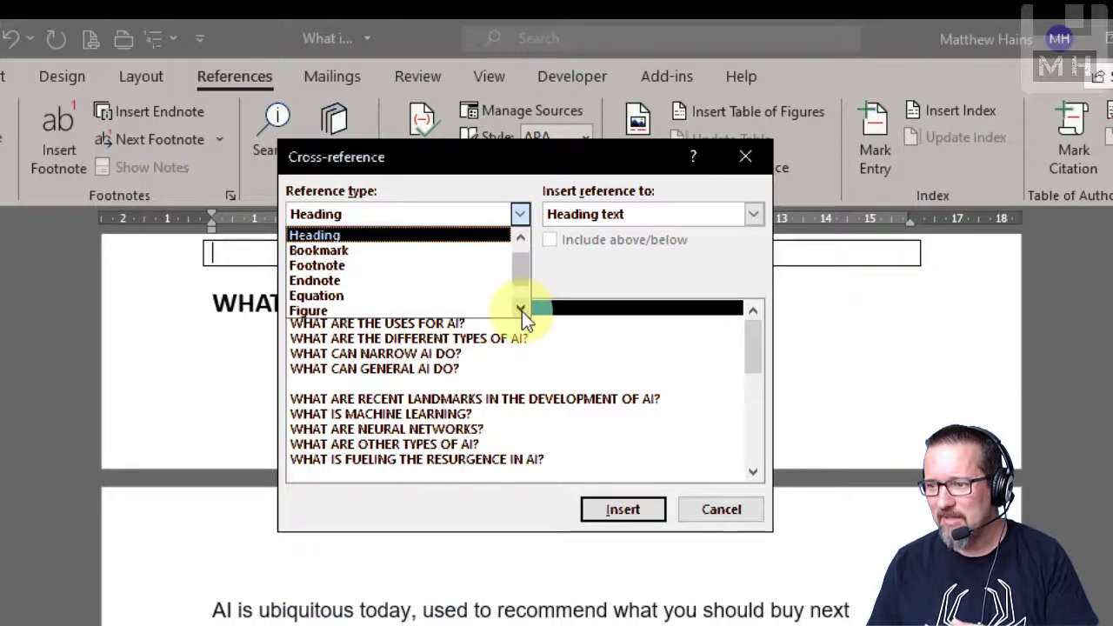
left_click(308, 310)
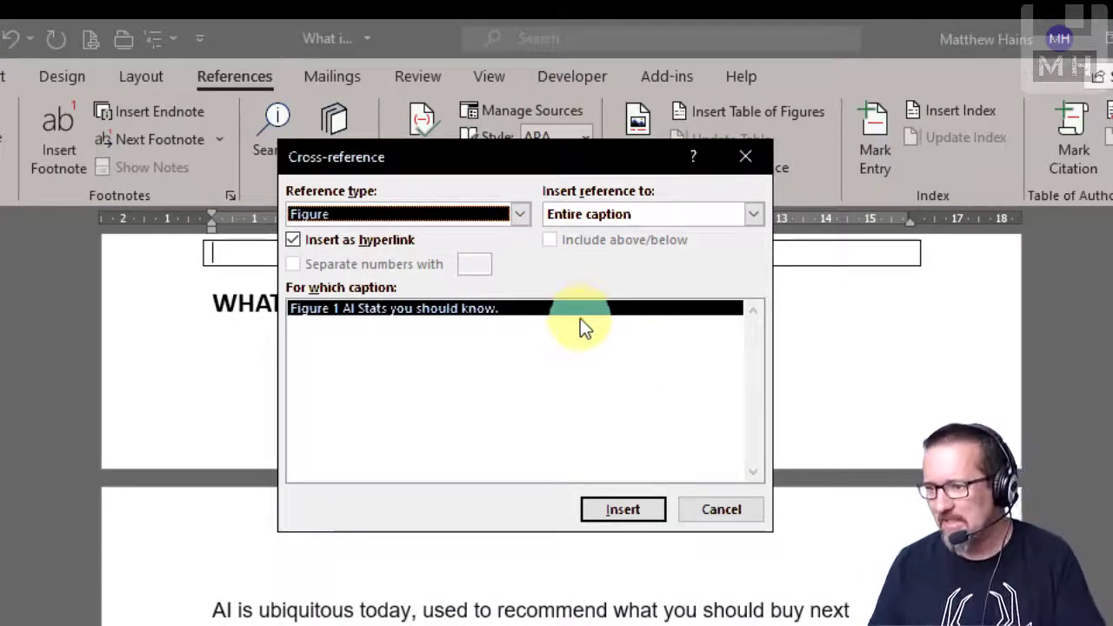
mouse_move(470, 257)
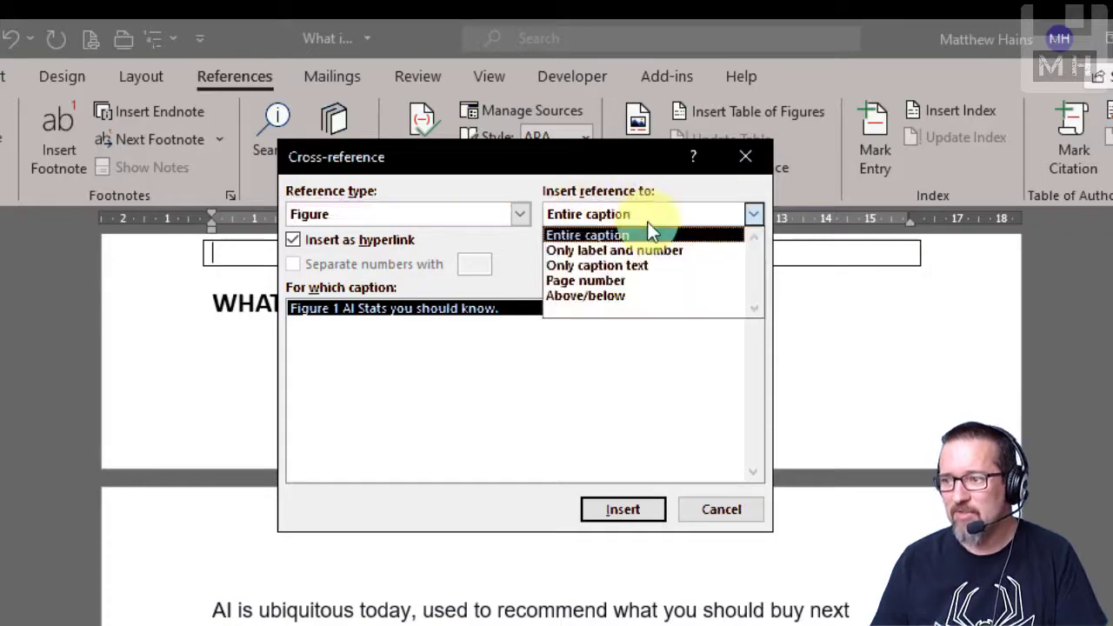
left_click(587, 234)
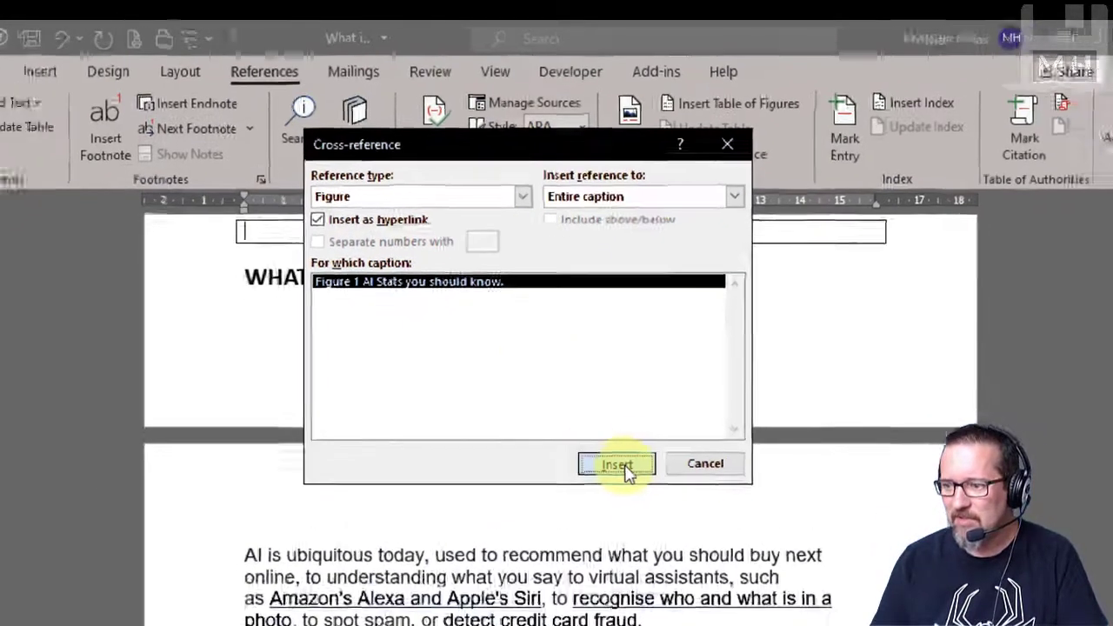
left_click(616, 463)
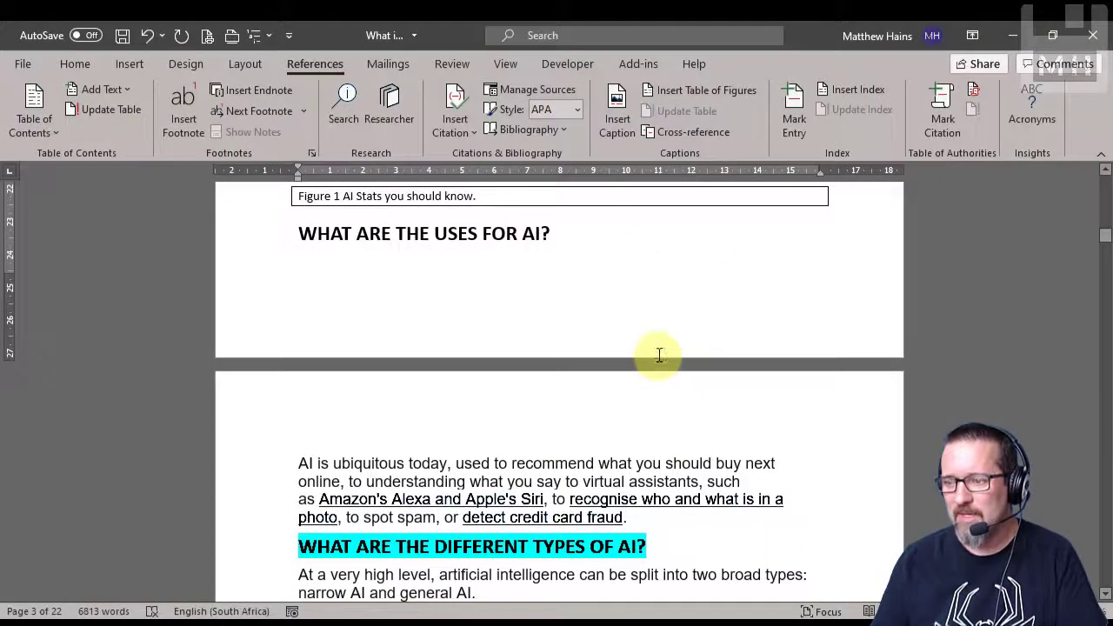